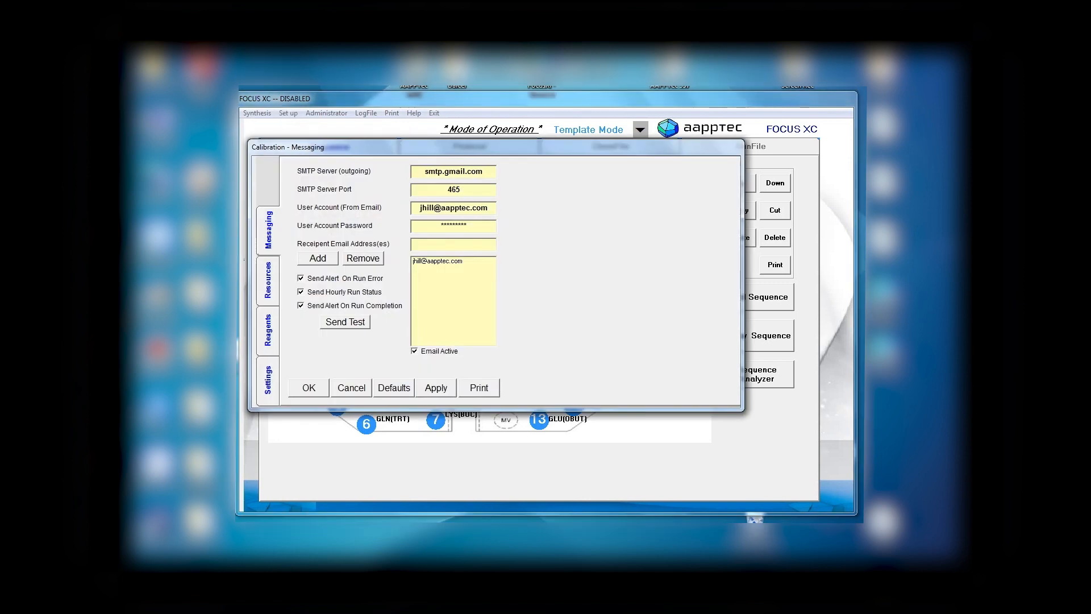
Step: Choose Template Mode as the operational mode in the calibration settings and close the dialog
left_click(267, 379)
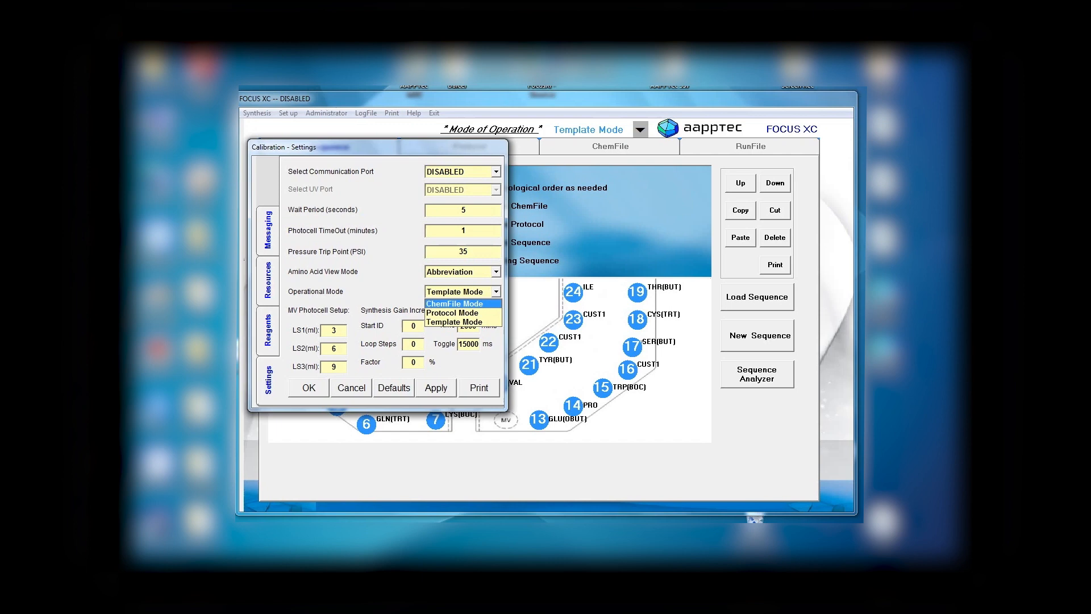
mouse_move(453, 321)
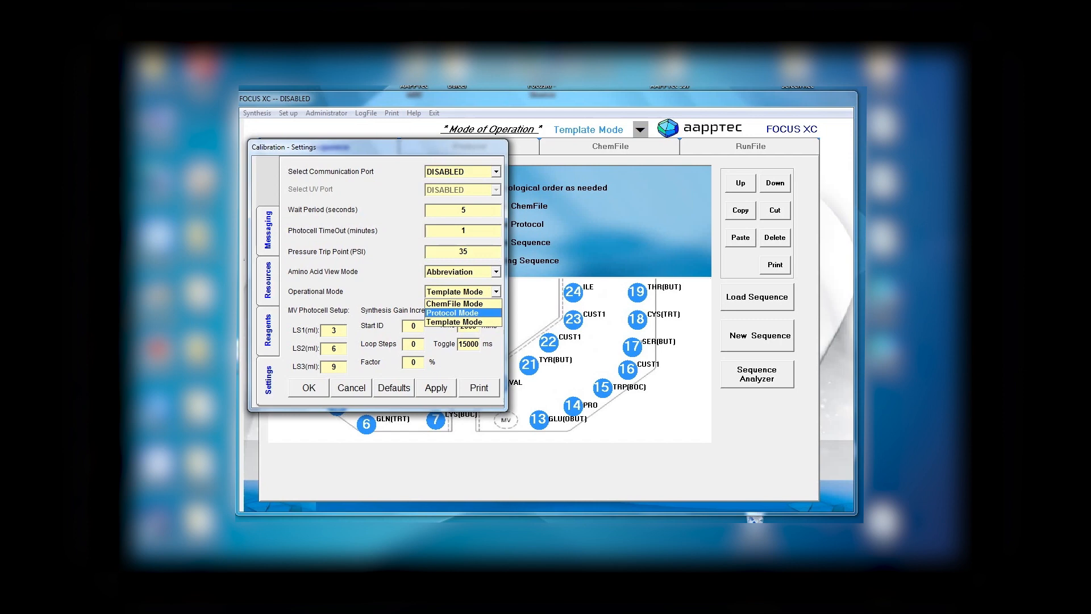
mouse_move(452, 322)
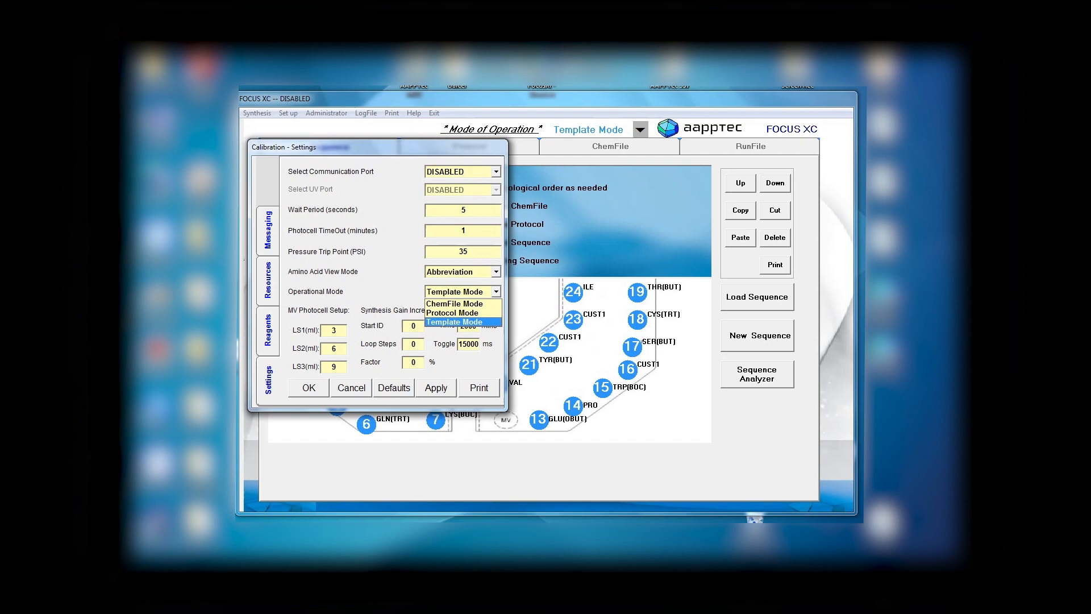
left_click(454, 322)
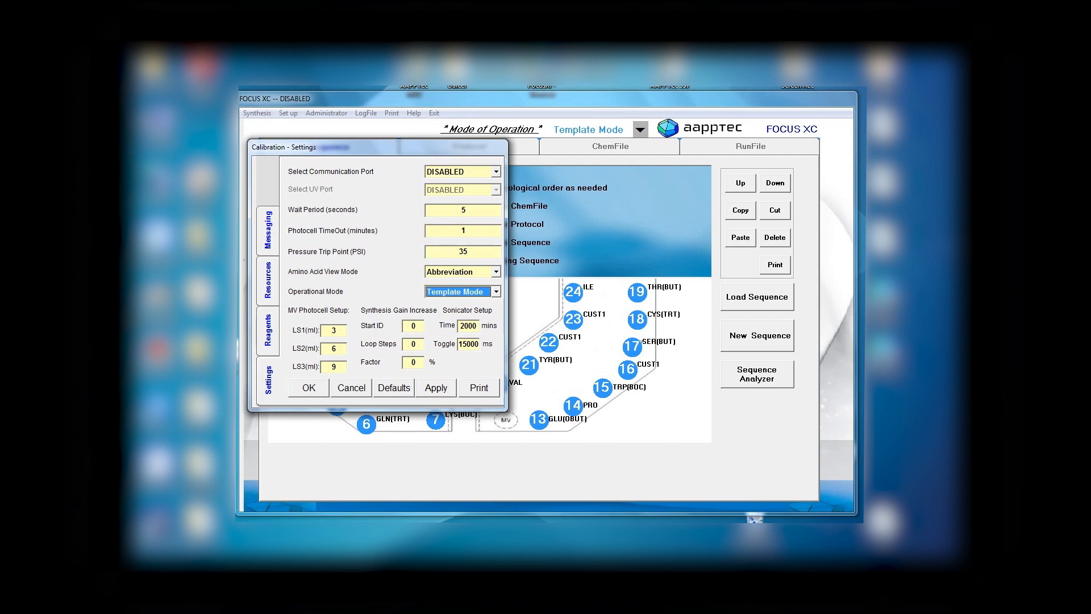
left_click(308, 387)
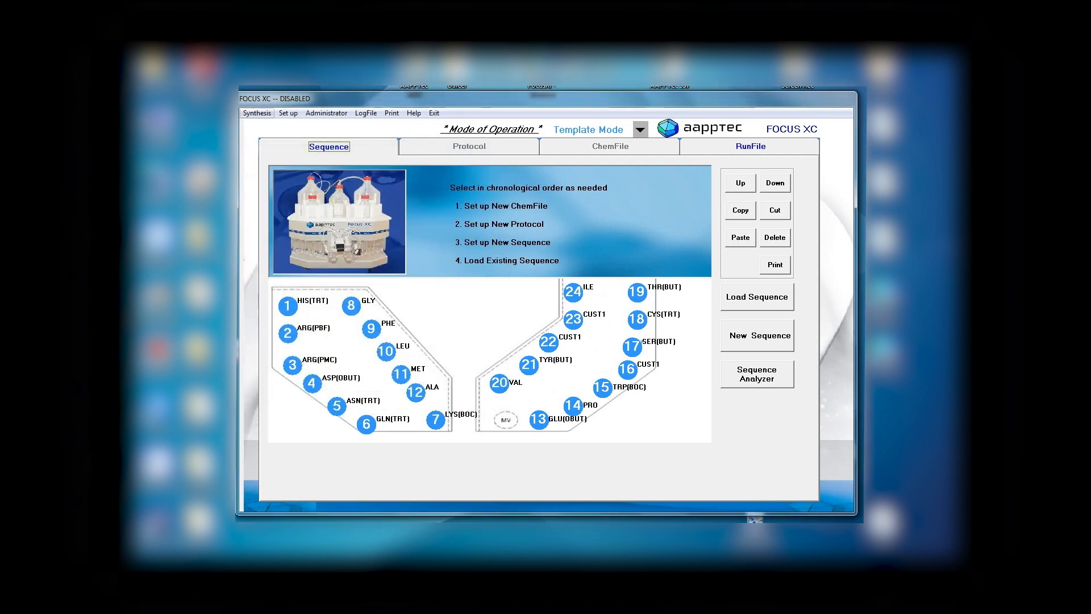
Step: Start a new synthesis sequence and name it 'hs12345'
left_click(257, 112)
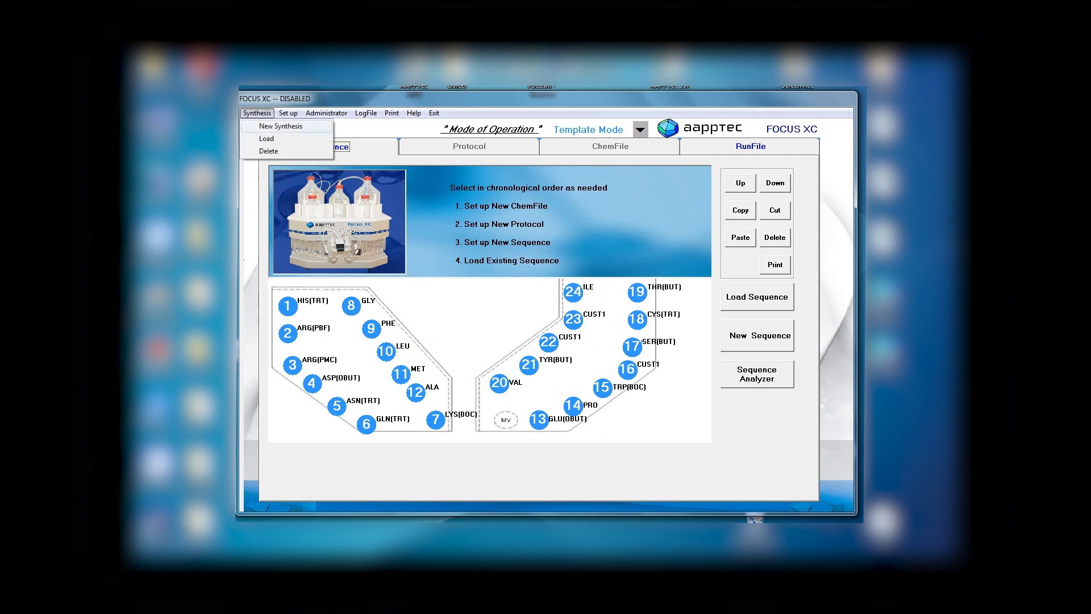
left_click(756, 335)
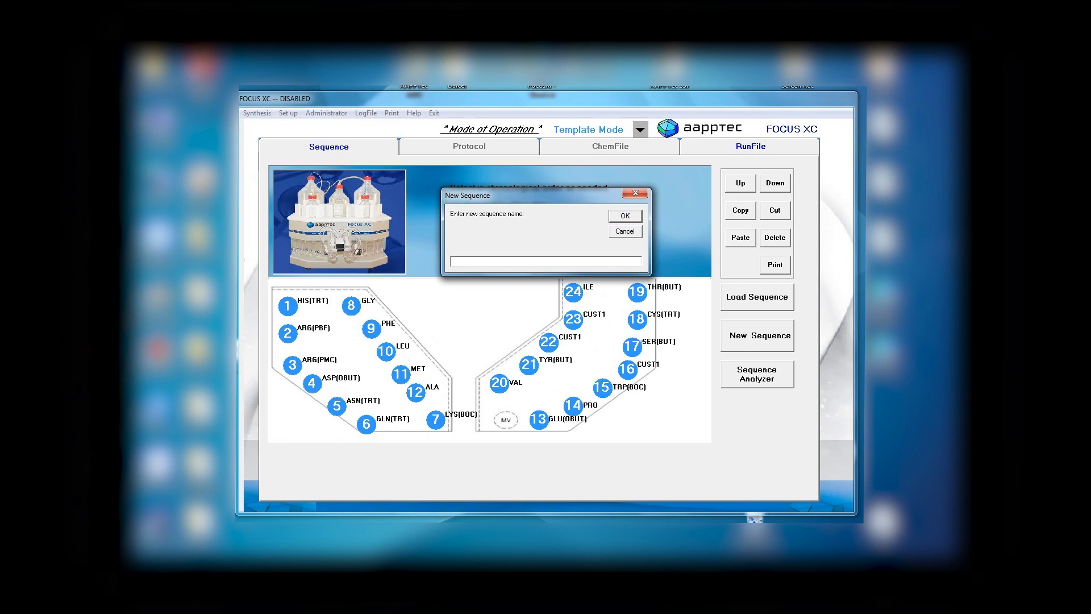
type("h")
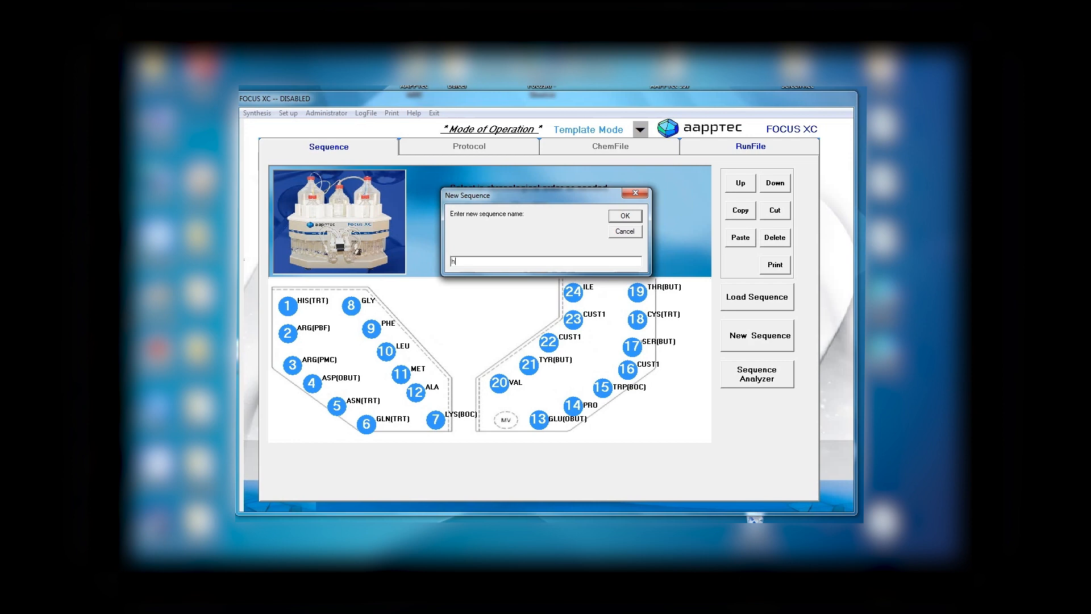
type("s1234")
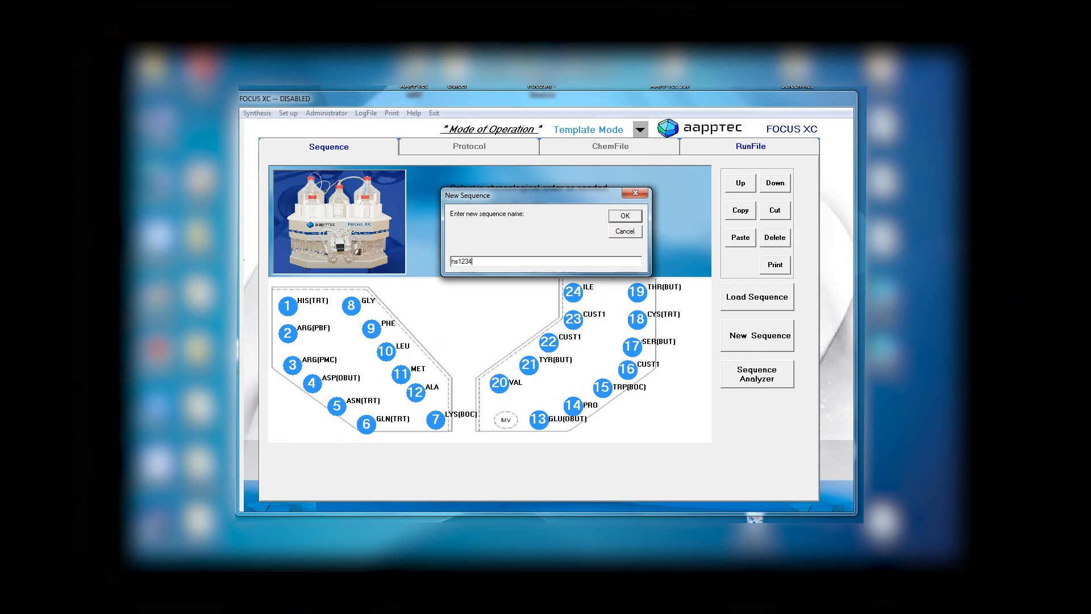
type("5")
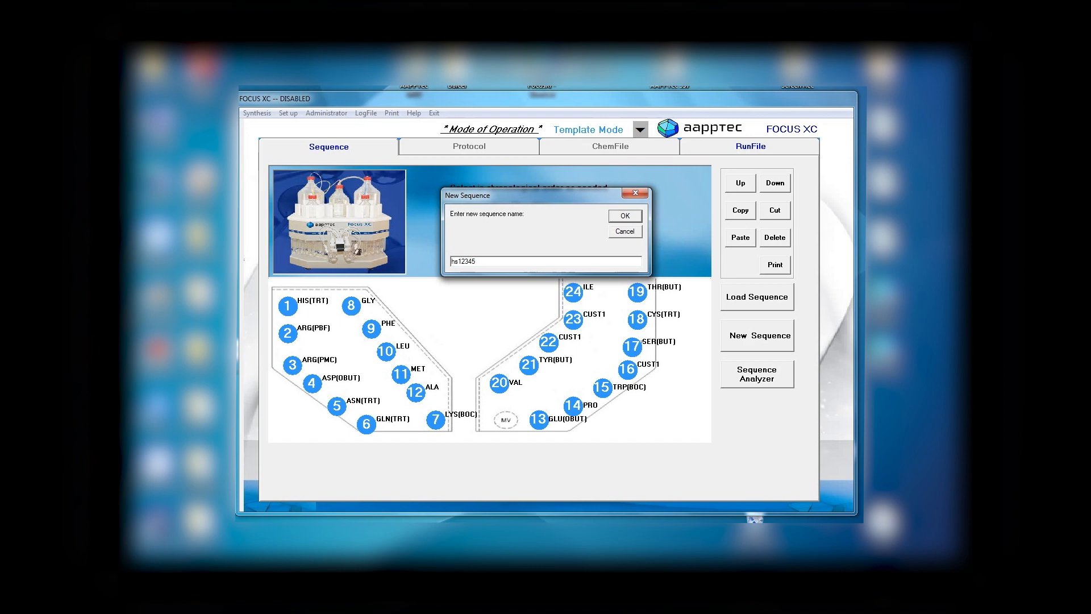
left_click(623, 215)
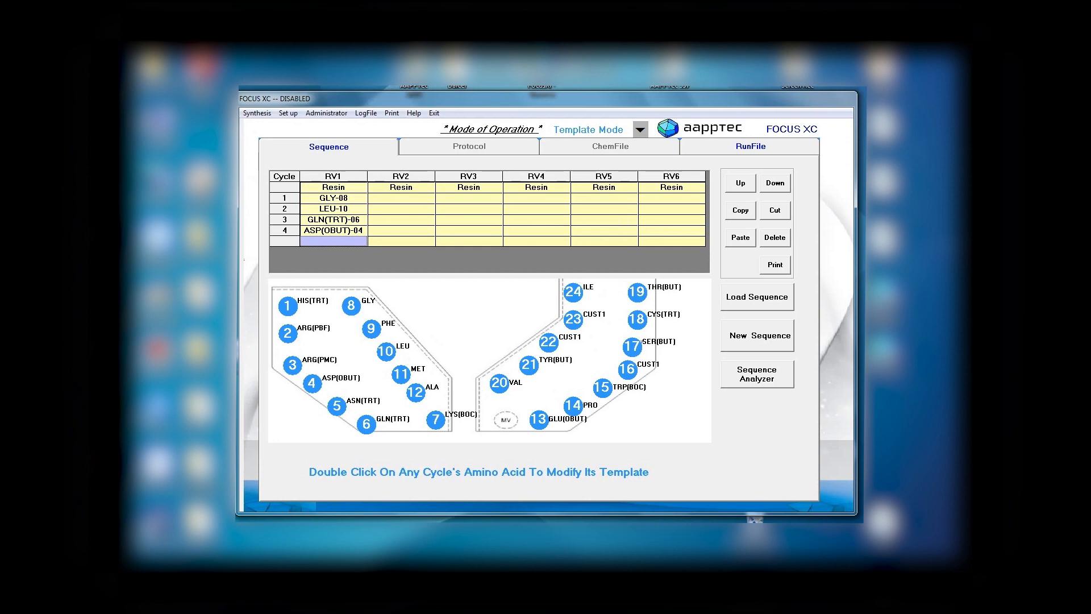
Step: Add the next amino acid to RV1's sequence, then select cycle 1's GLY-08
double_click(286, 334)
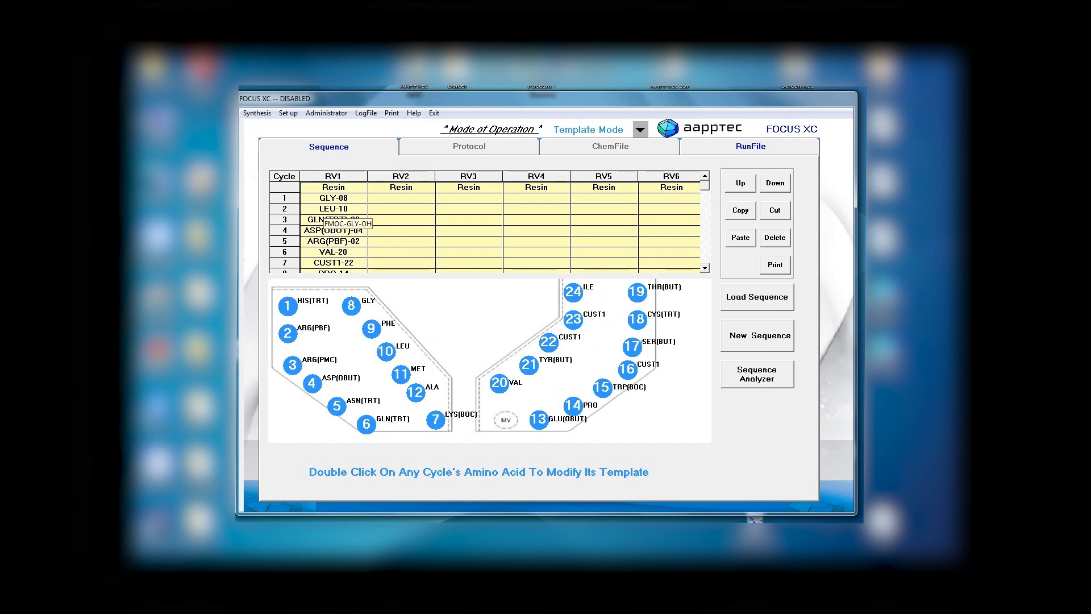
left_click(333, 198)
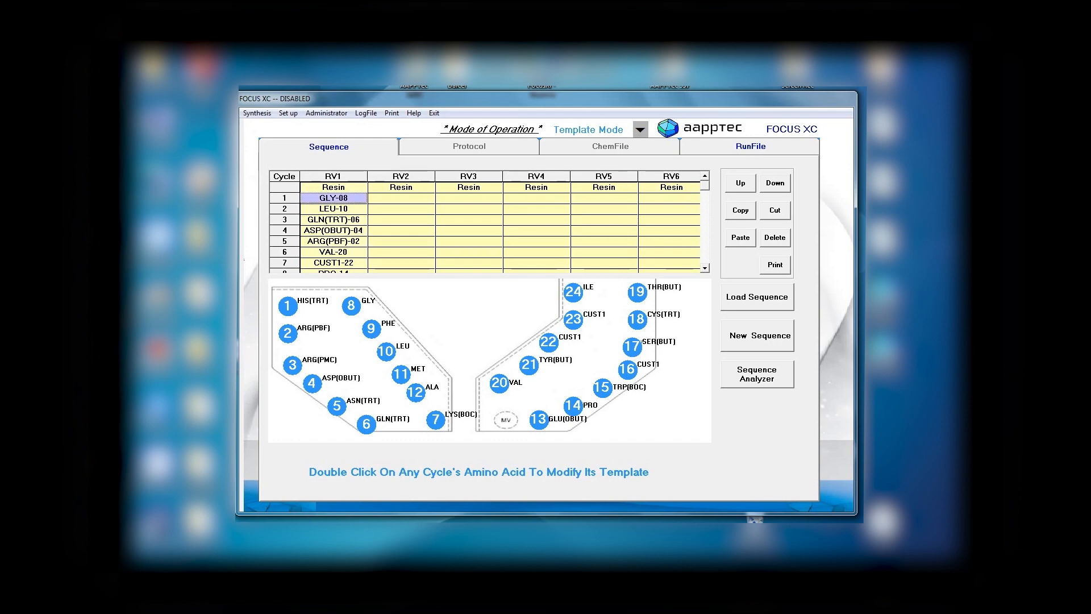
Step: Open cycle 1's GLY-08 template and enter fold excess 3 and resin 100 mg
double_click(333, 198)
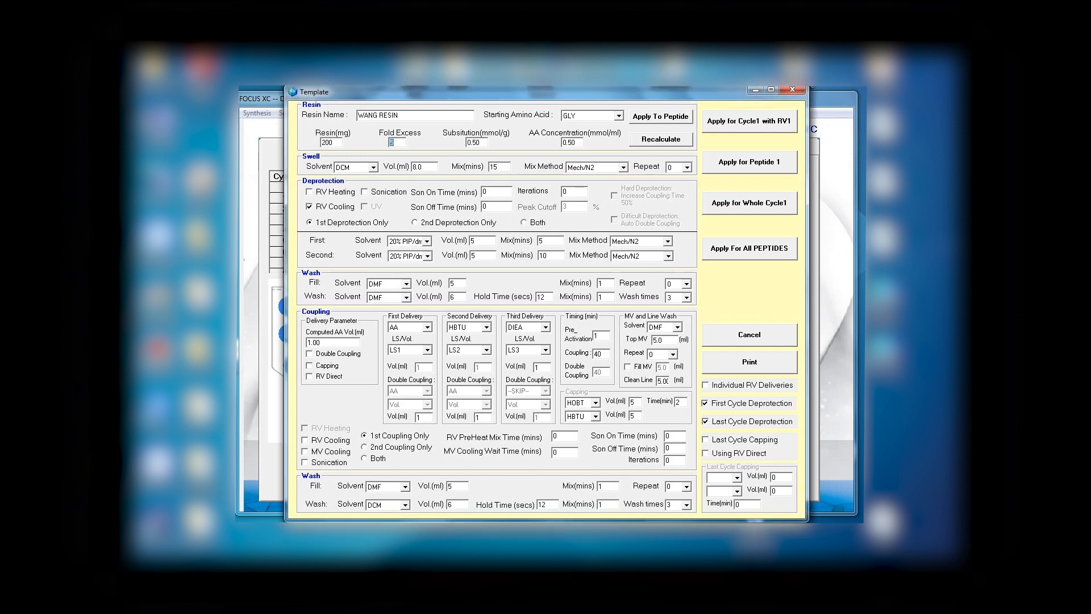
type("3.0")
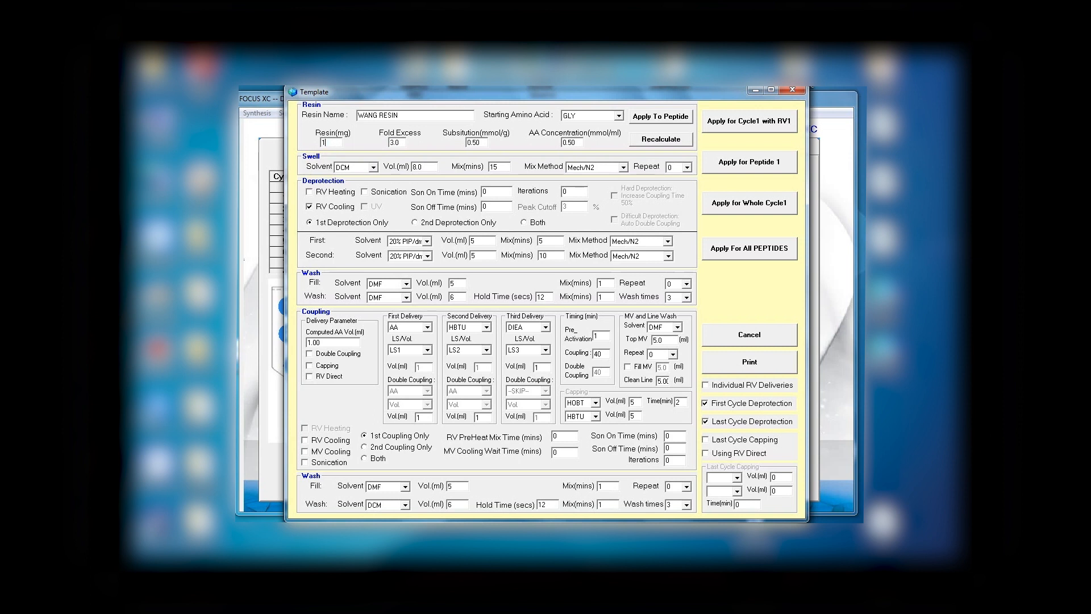
type("100")
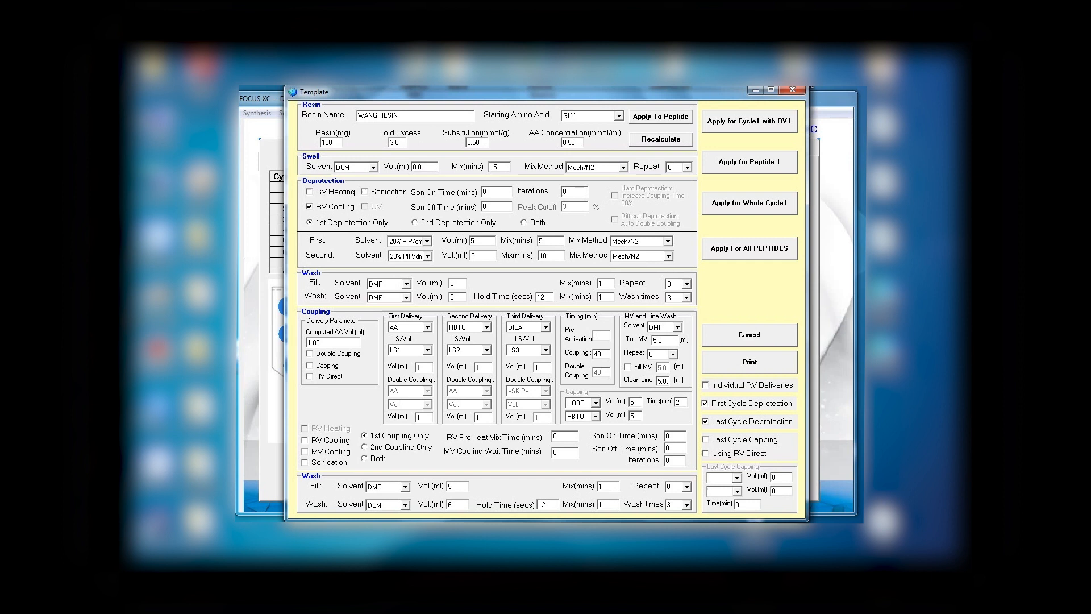
left_click(374, 166)
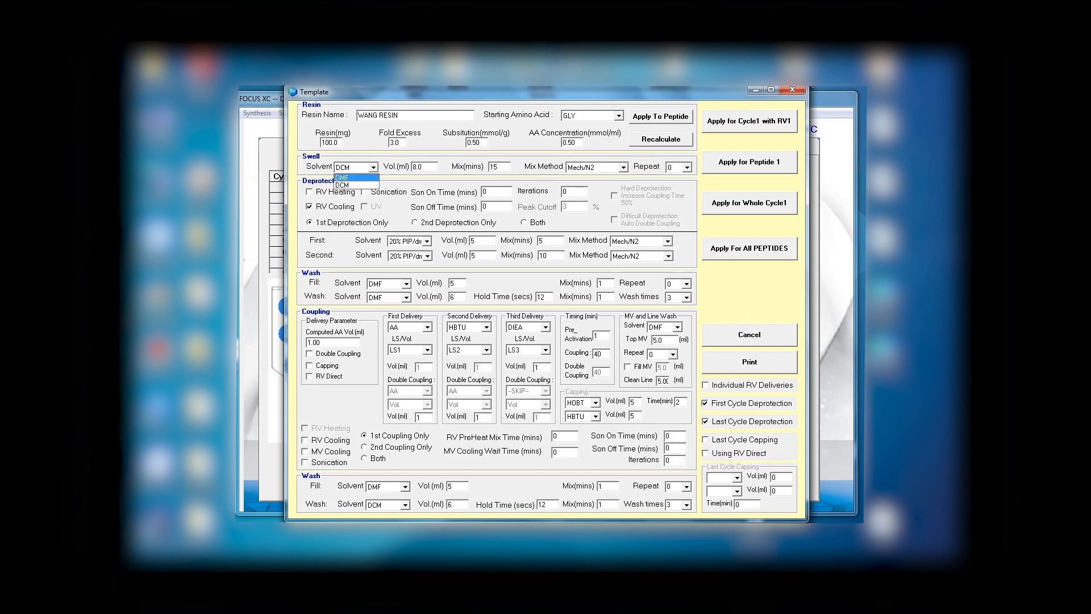
Step: Use DMF as swell solvent, turn off RV cooling, and set first deprotection volume to 8 ml
left_click(341, 177)
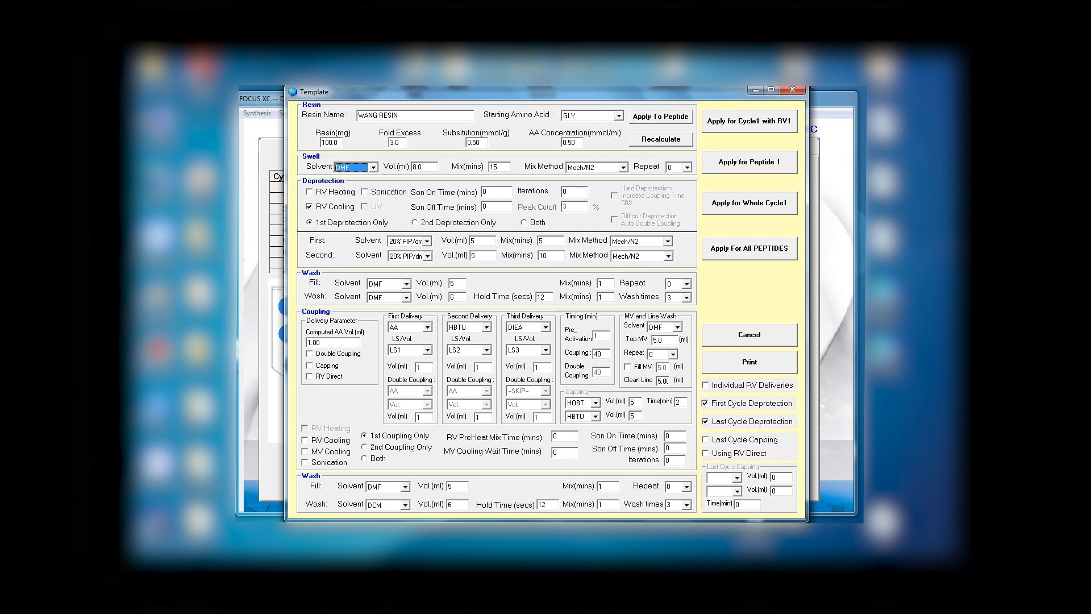
left_click(310, 206)
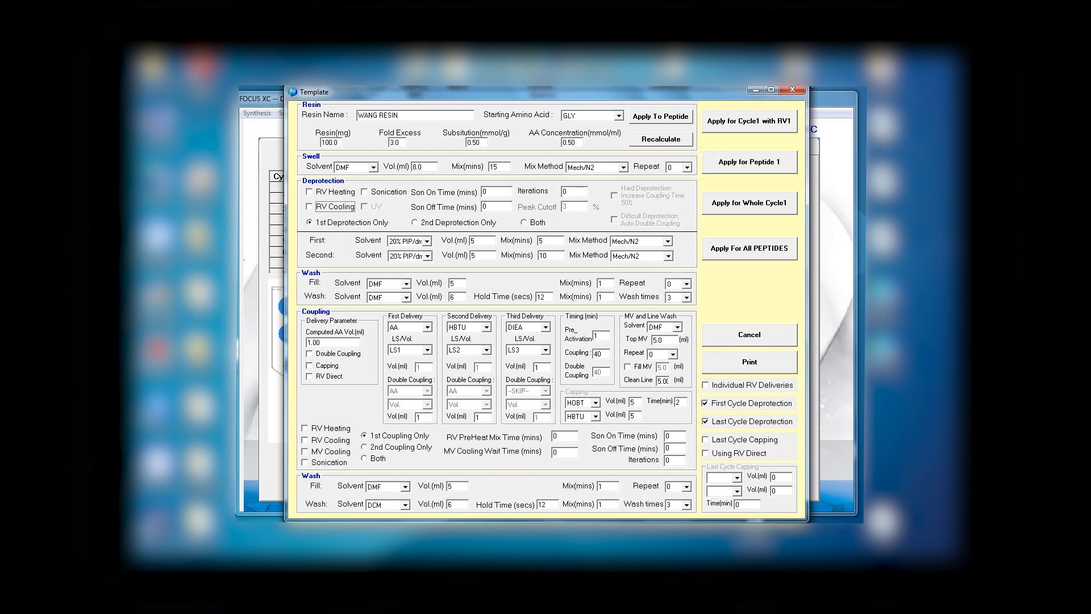
left_click(477, 240)
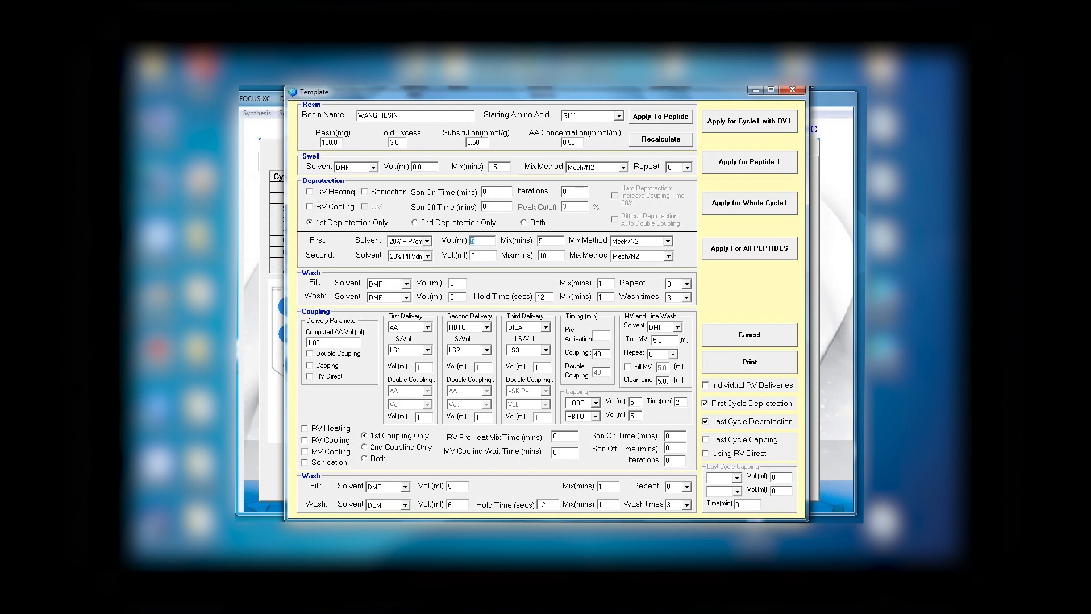
type("8.0")
left_click(551, 240)
type("2")
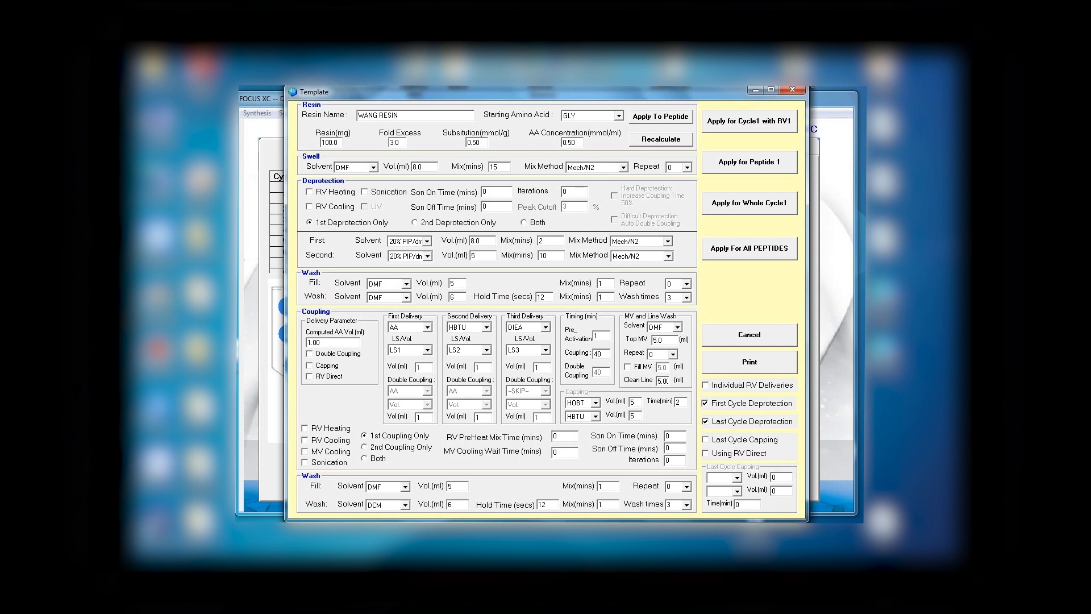
Step: Make the first deprotection mix mechanically and give the second deprotection 8 ml for 15 minutes
left_click(669, 239)
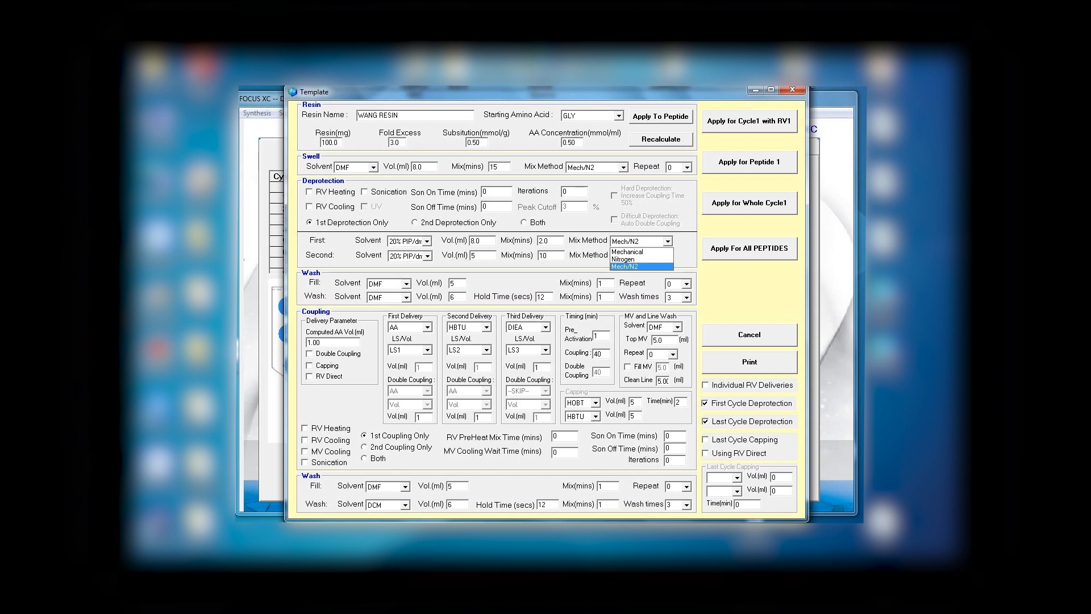
mouse_move(624, 260)
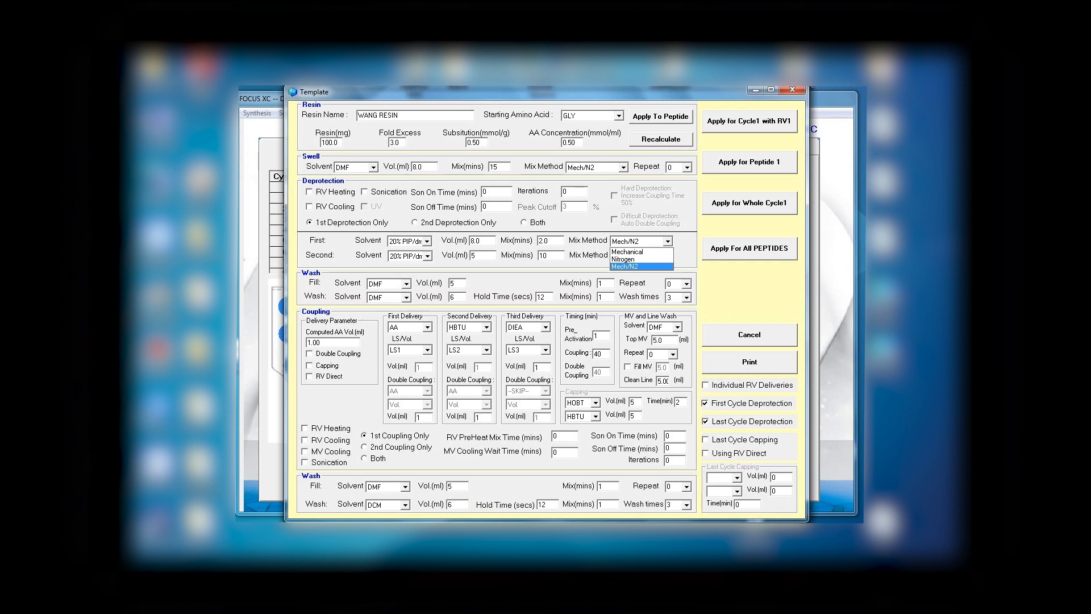
mouse_move(626, 251)
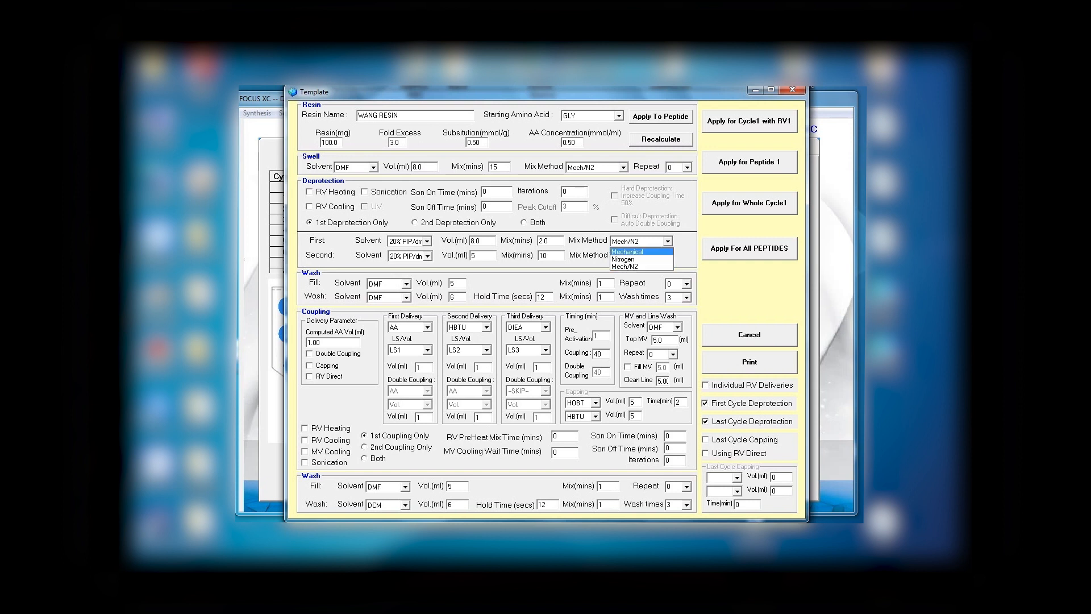
left_click(626, 251)
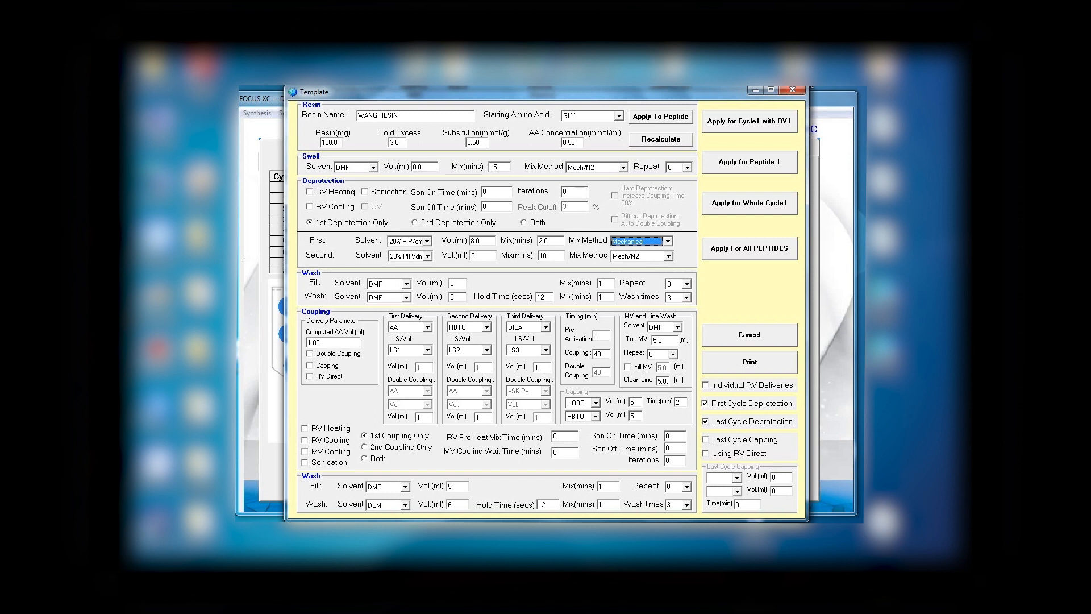
left_click(478, 255)
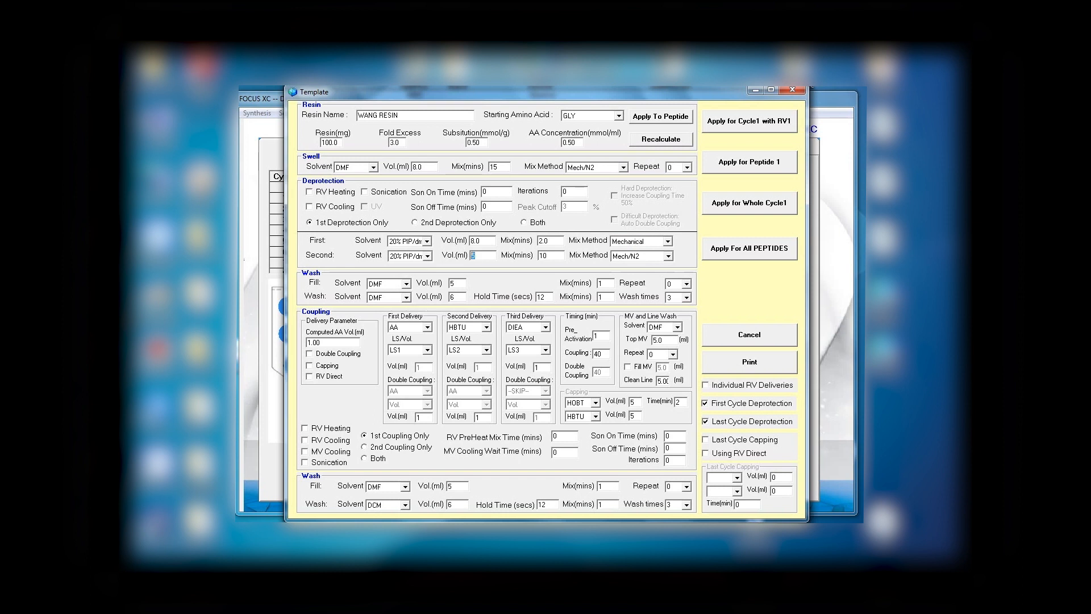
type("8.0")
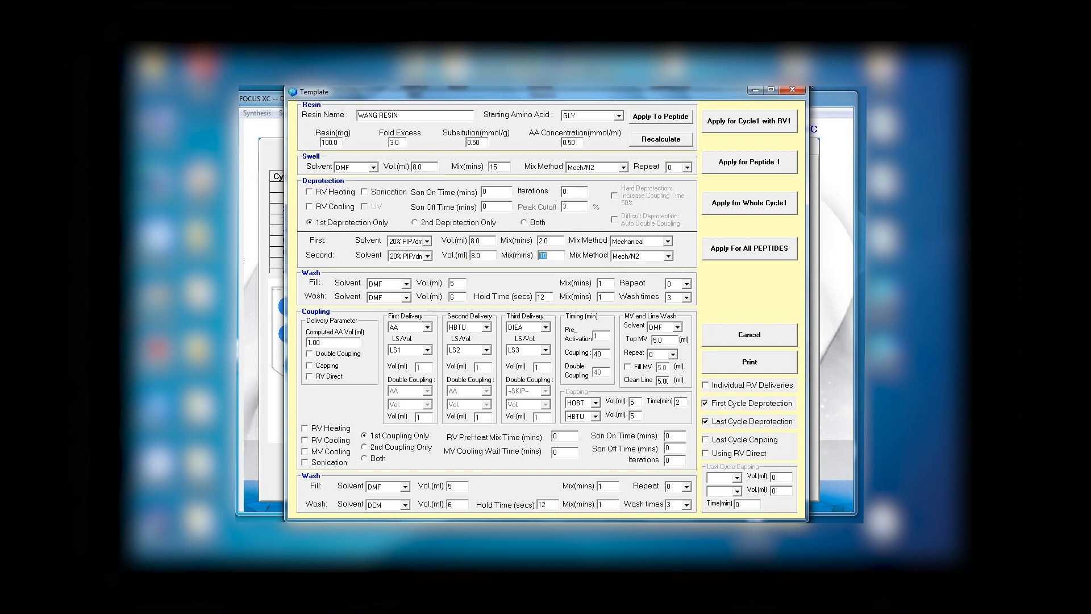
type("15.")
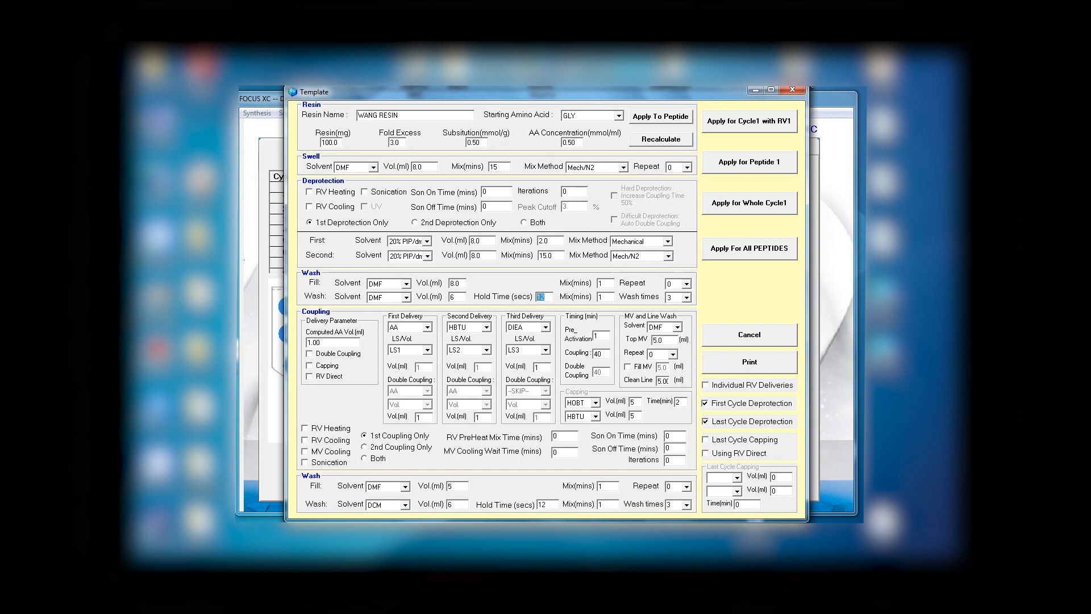
Step: Set the post-deprotection wash hold time to 0.1 seconds and repeat the wash 2 times
type("1")
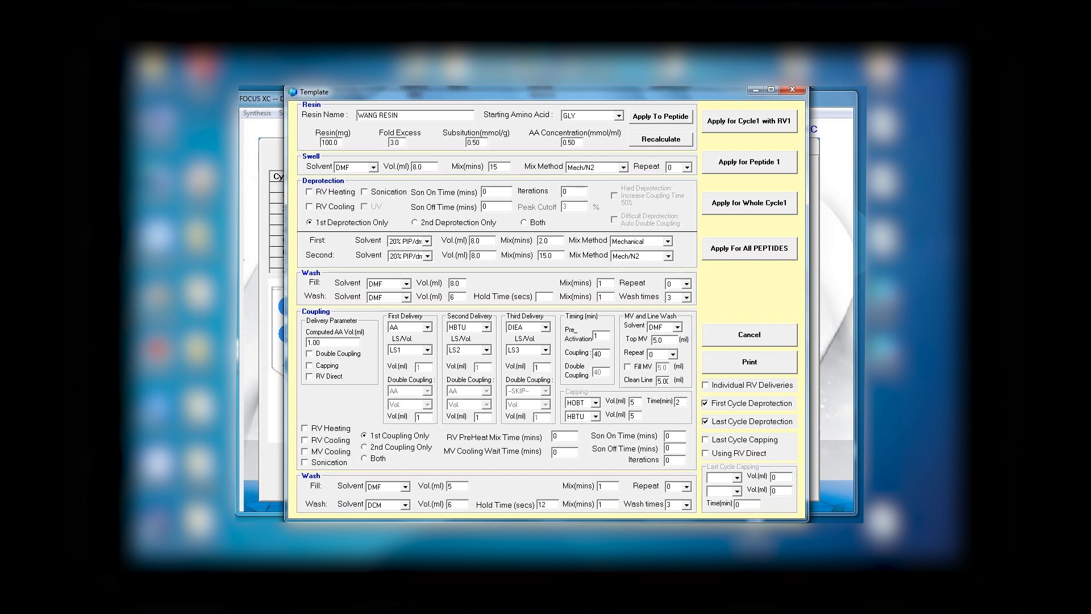
type("0.1")
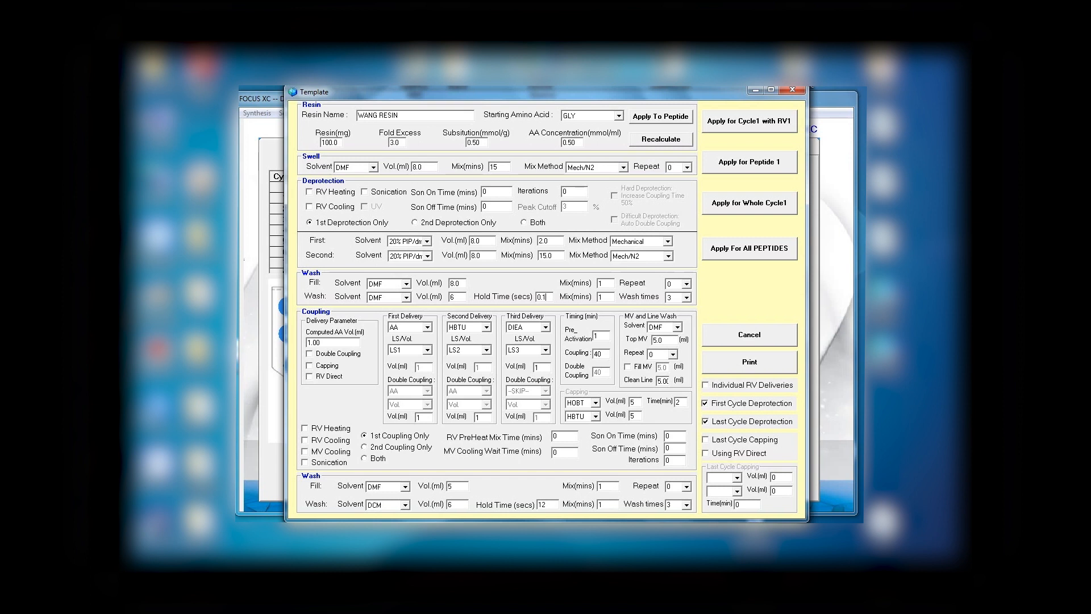
left_click(679, 354)
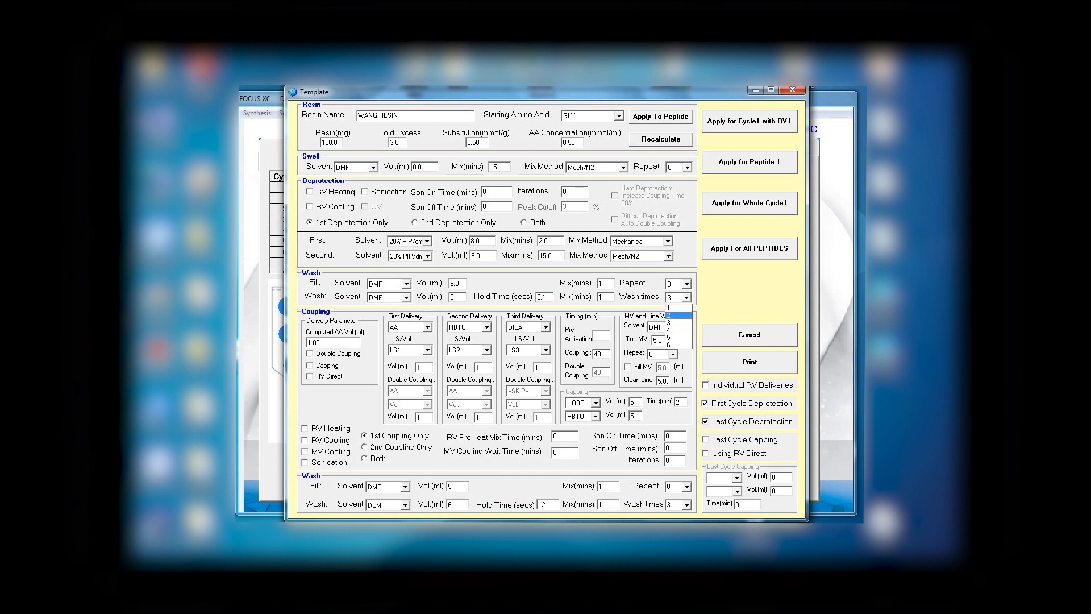
left_click(672, 311)
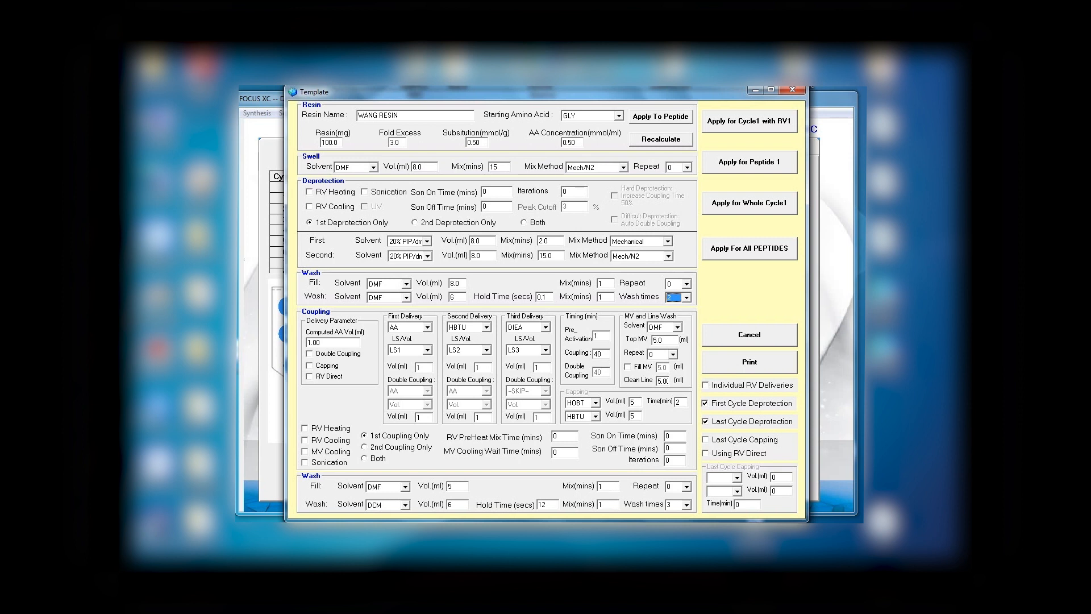
left_click(424, 327)
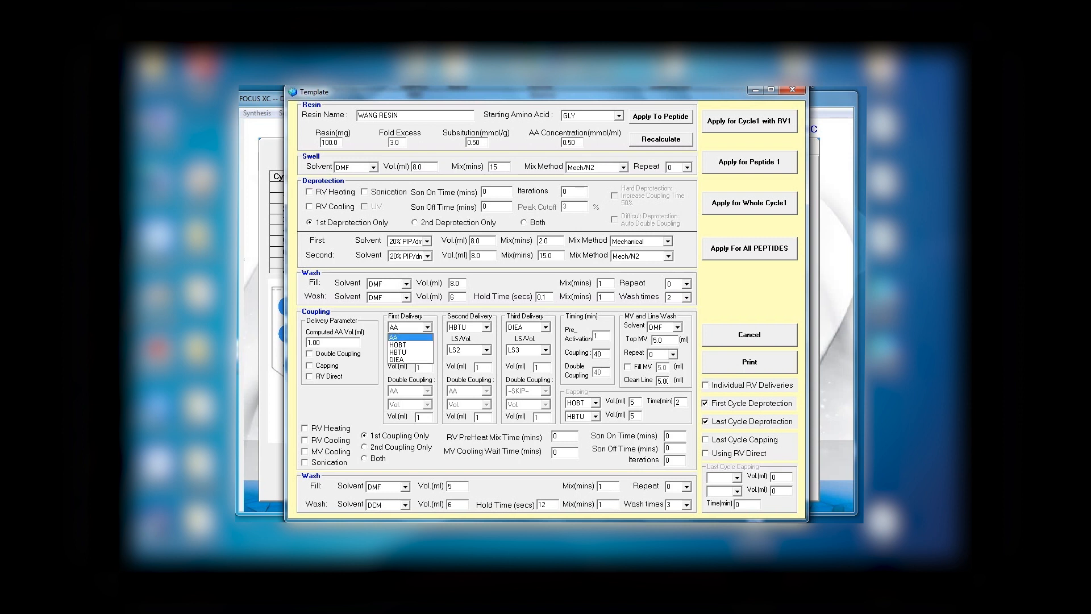
left_click(392, 338)
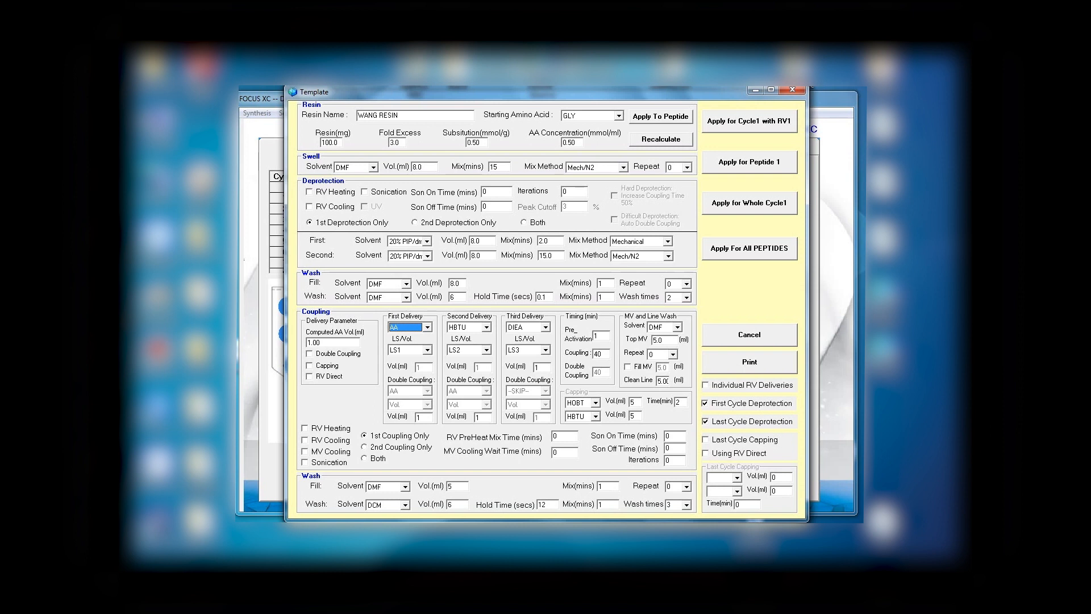
left_click(309, 354)
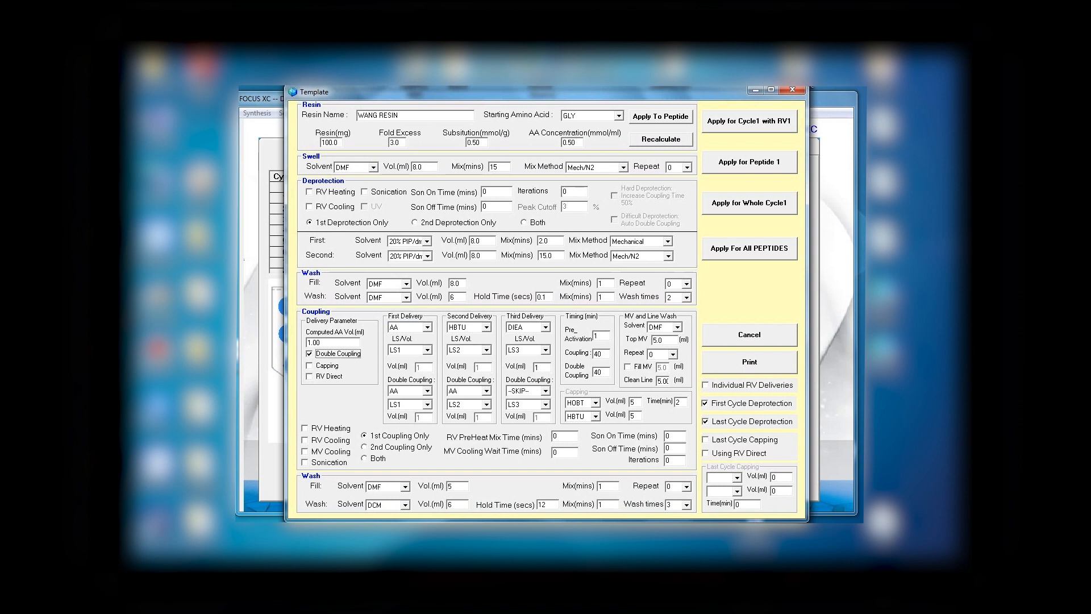
left_click(310, 365)
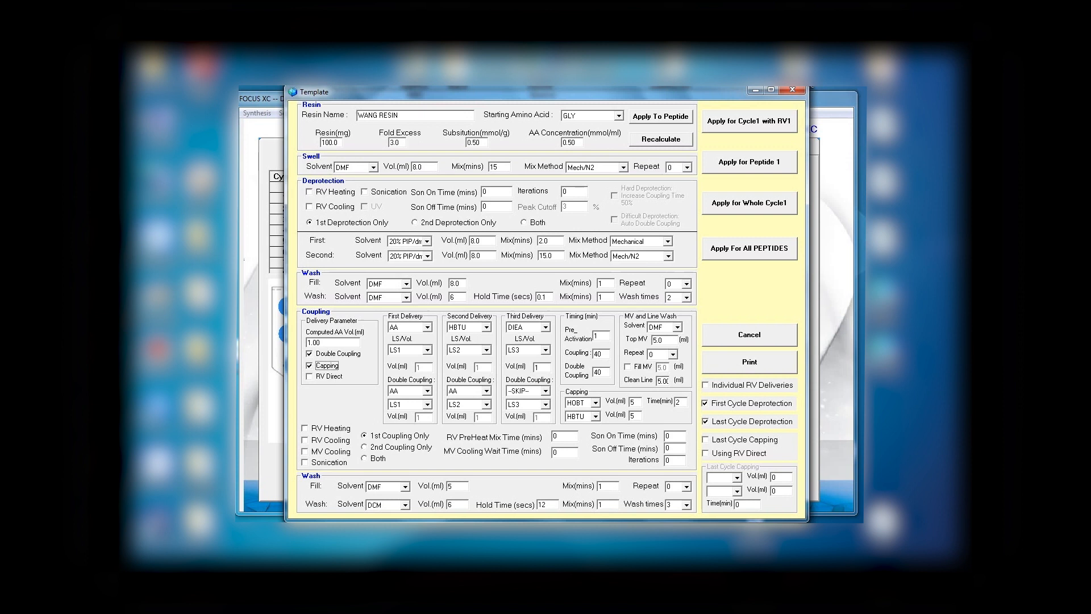
left_click(310, 365)
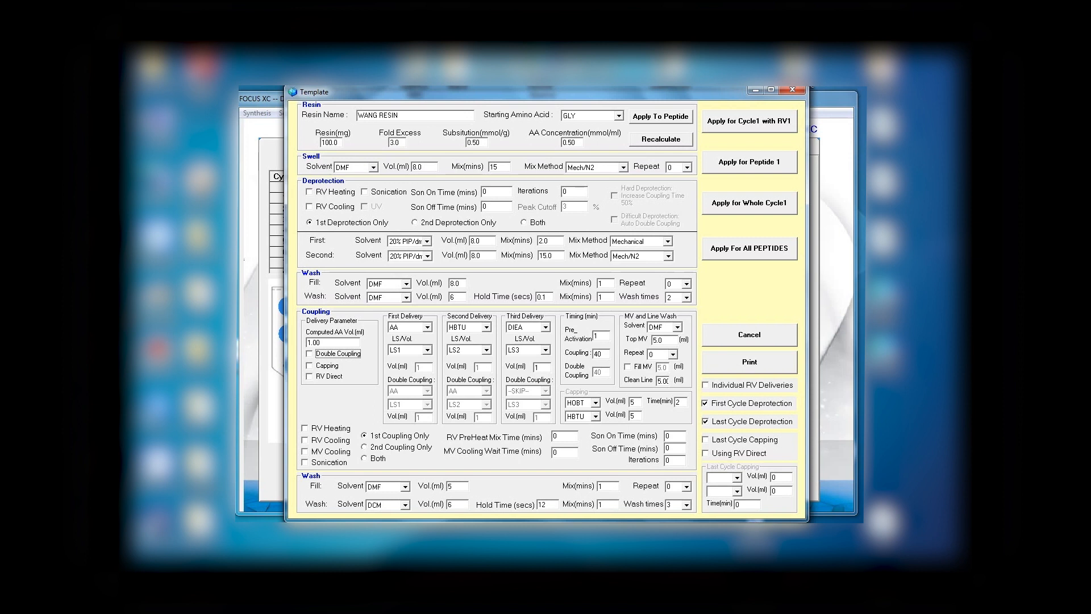
left_click(707, 402)
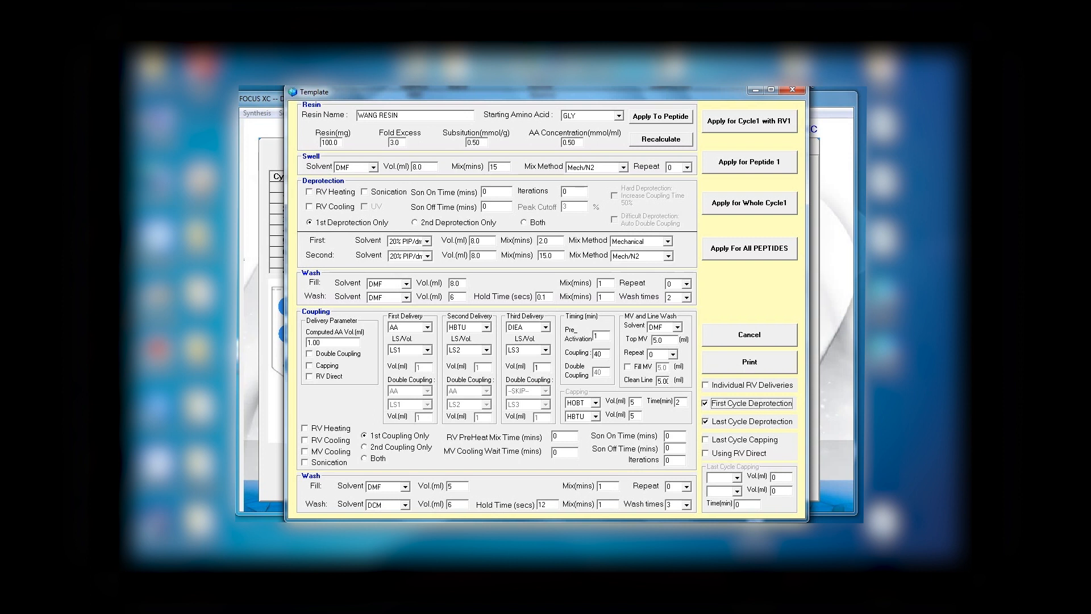
Step: Apply cycle 1's edited template to RV1
left_click(305, 427)
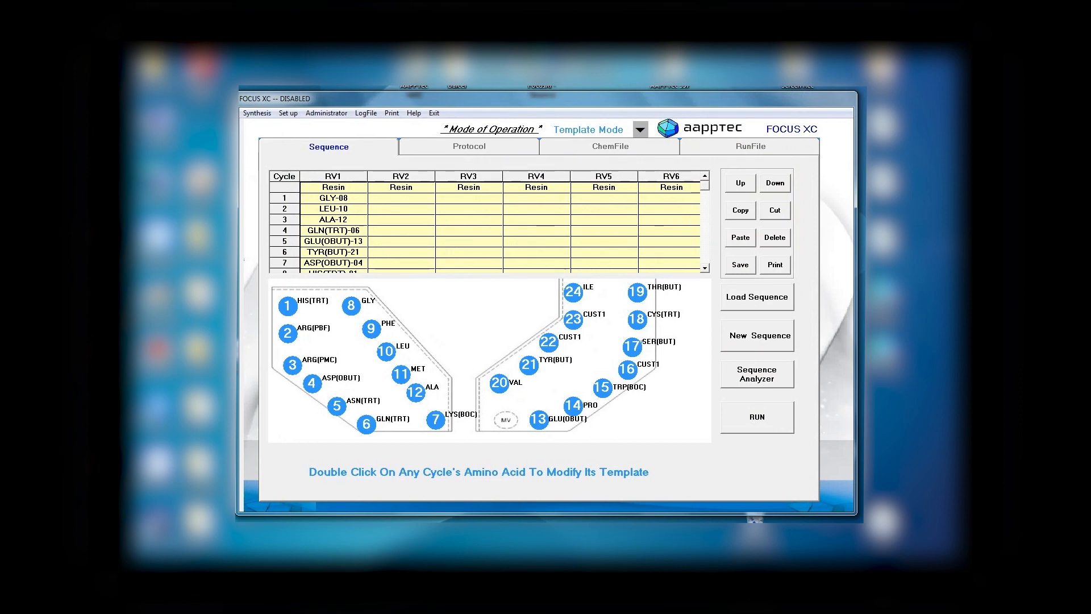
Step: Save the hs12345 peptide sequence and generate its run file
left_click(740, 265)
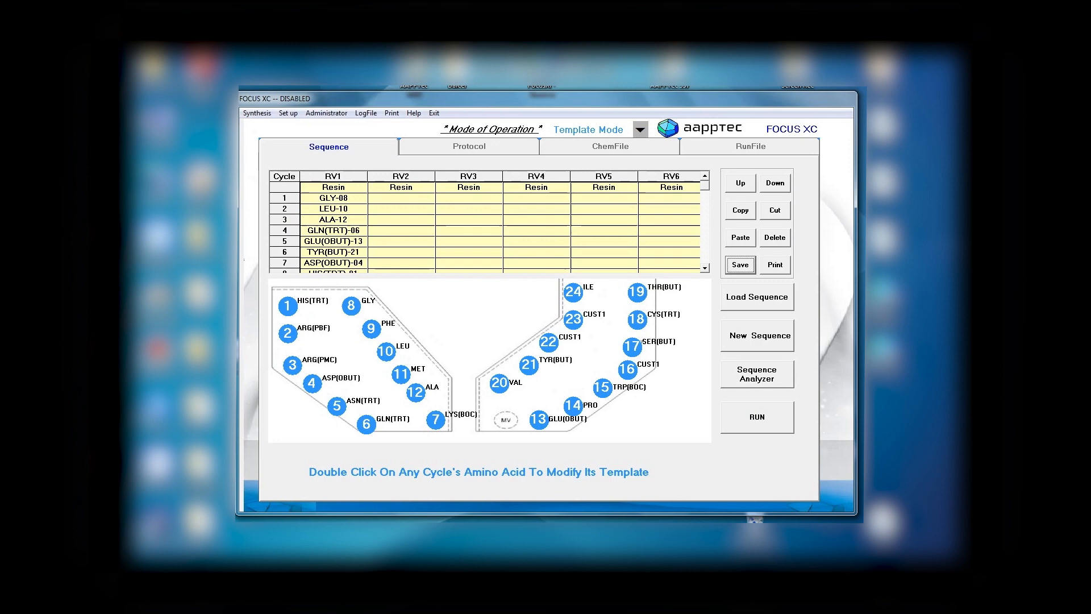
mouse_move(757, 416)
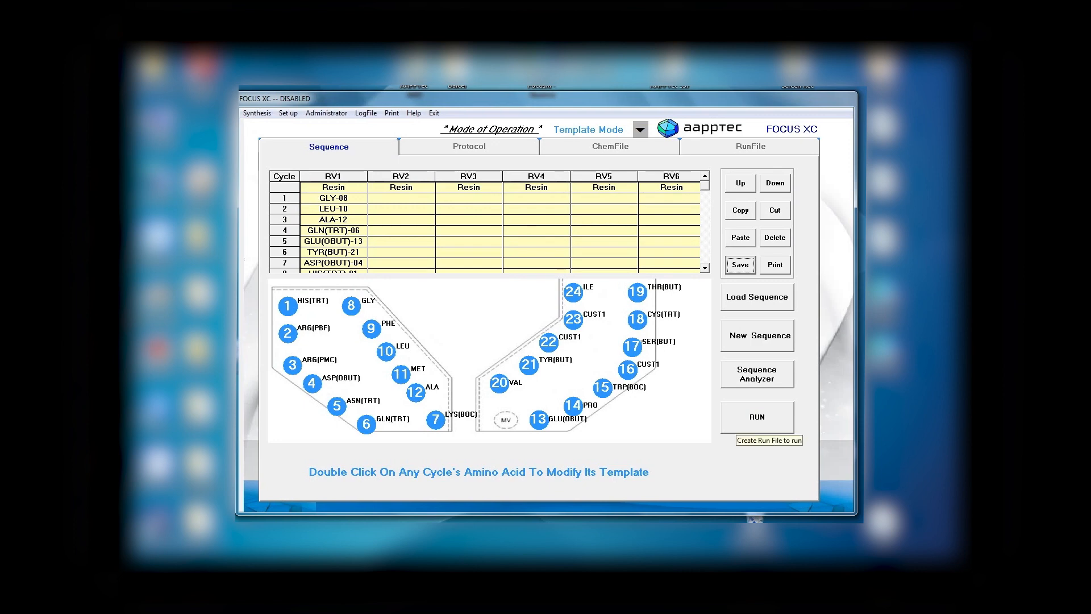
left_click(757, 416)
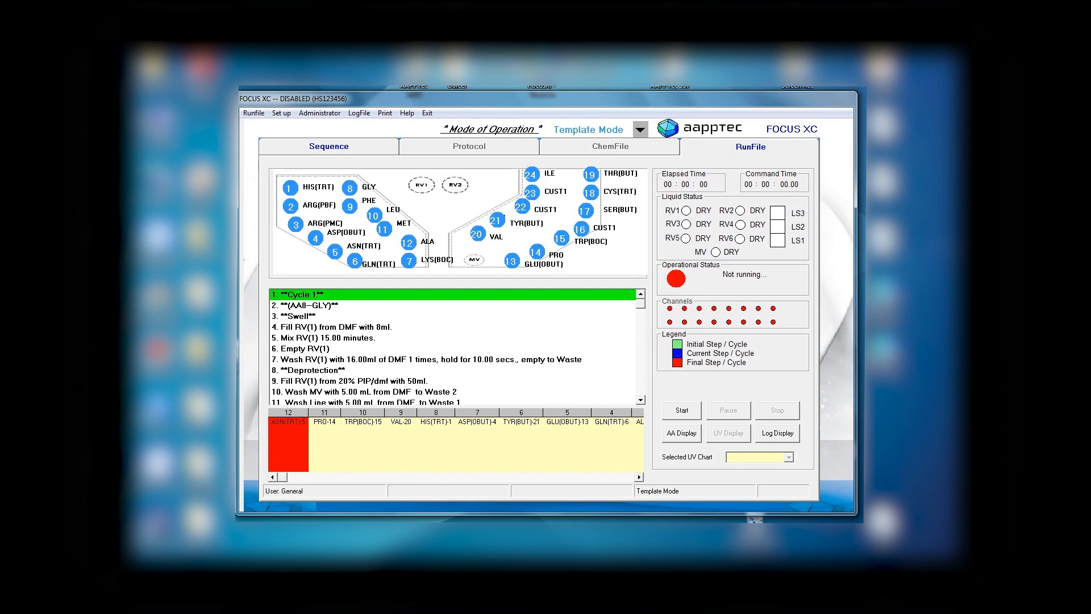
left_click(637, 476)
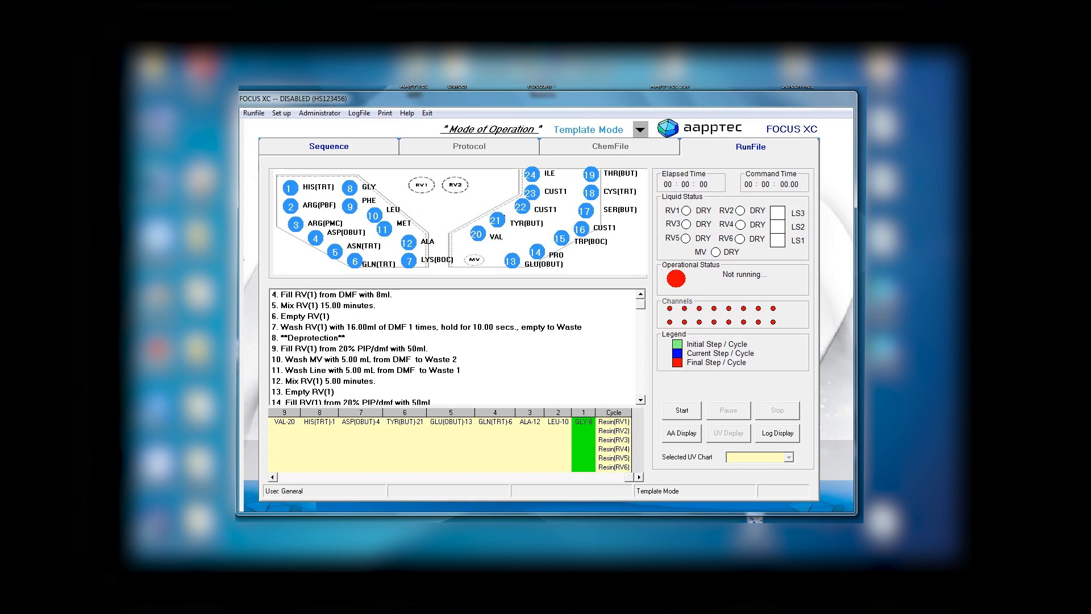
scroll("down", 3)
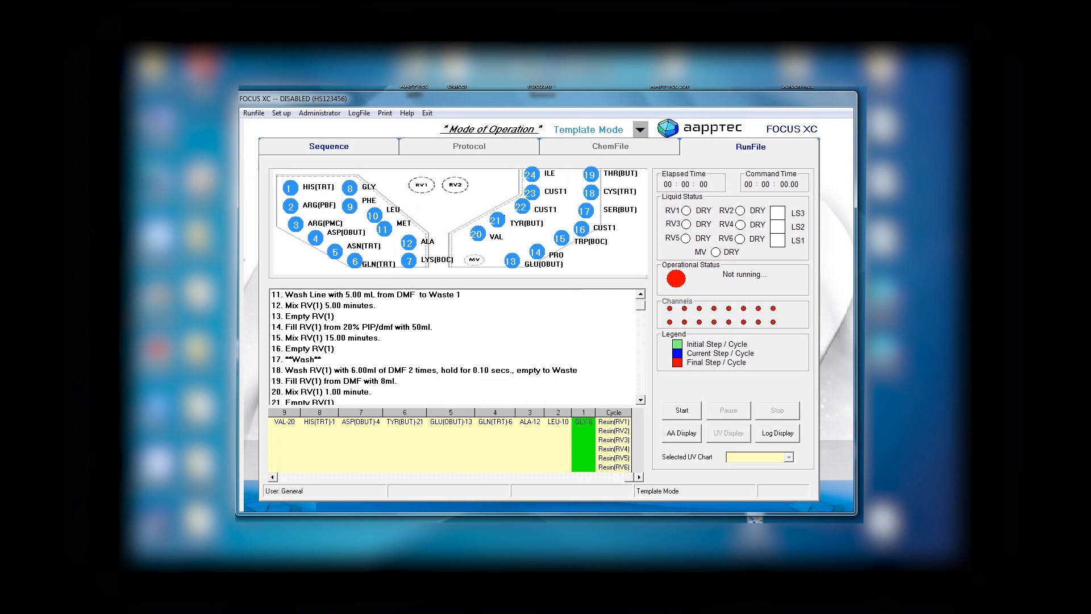